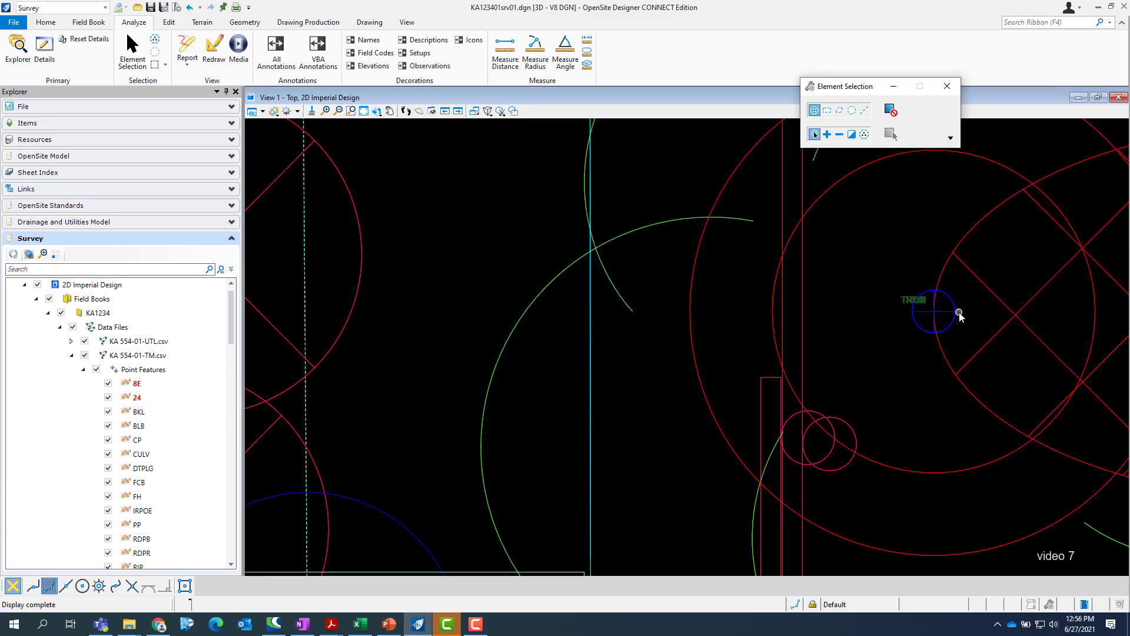
Collapse Point Features, KA 554-01-TM.csv and ALL Point Features, then select KA 554-01-TM.csv.
click(142, 355)
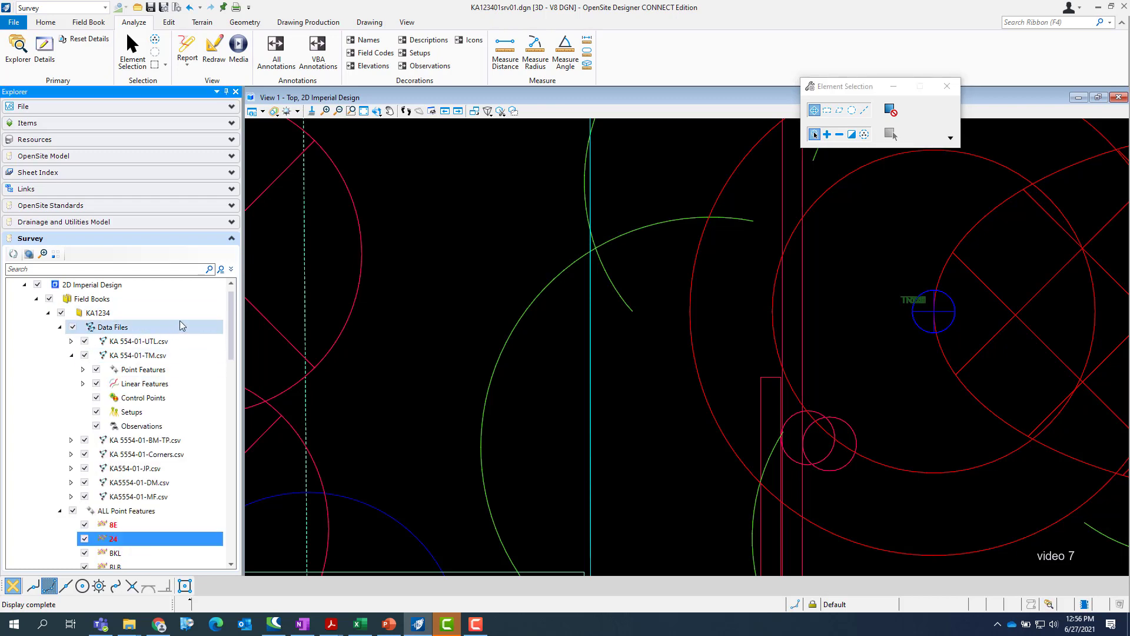
scroll(up, 3)
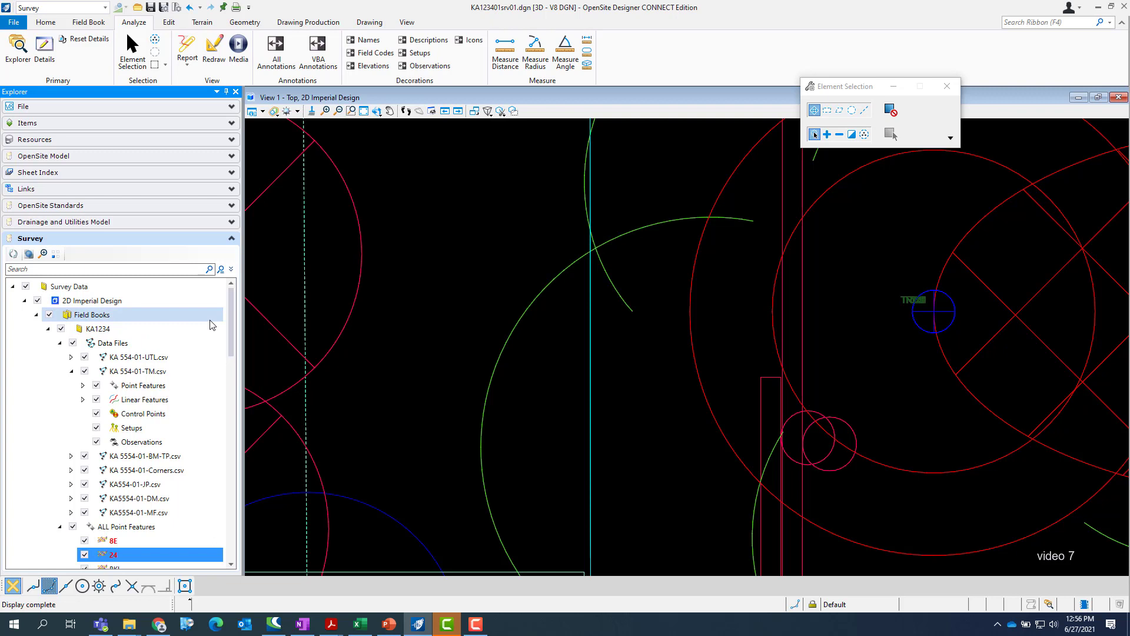
click(70, 370)
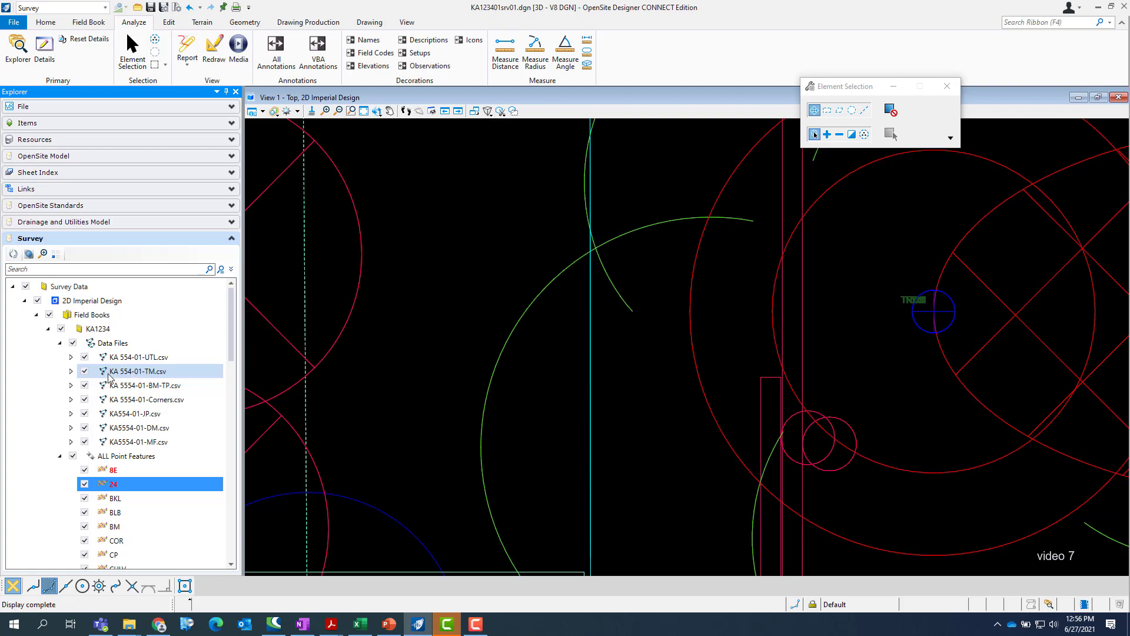
click(135, 370)
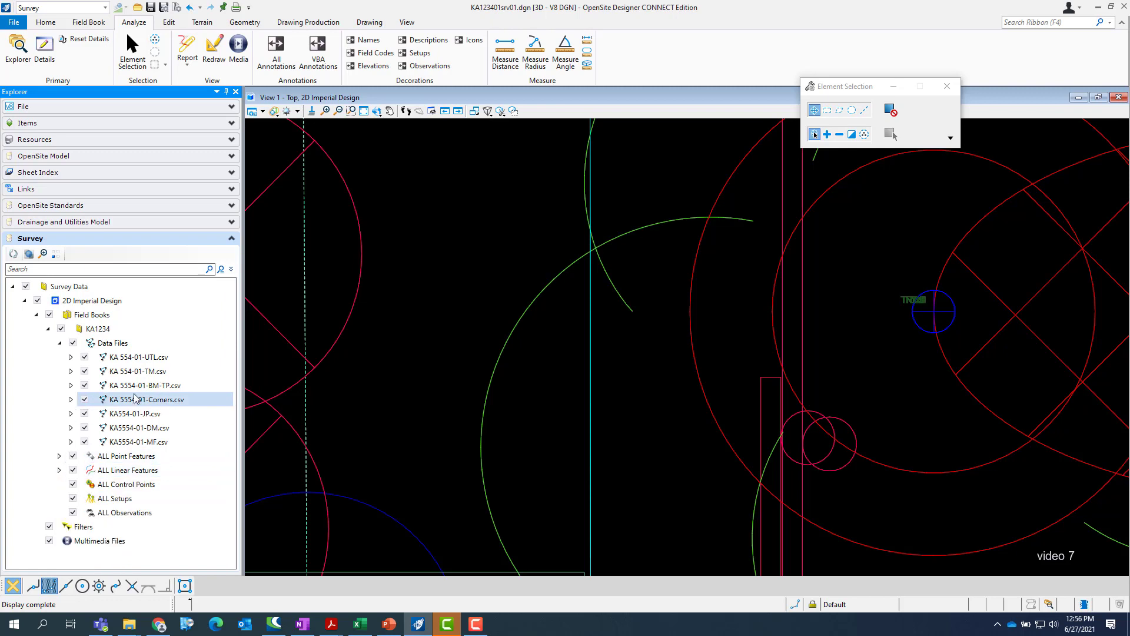
click(137, 371)
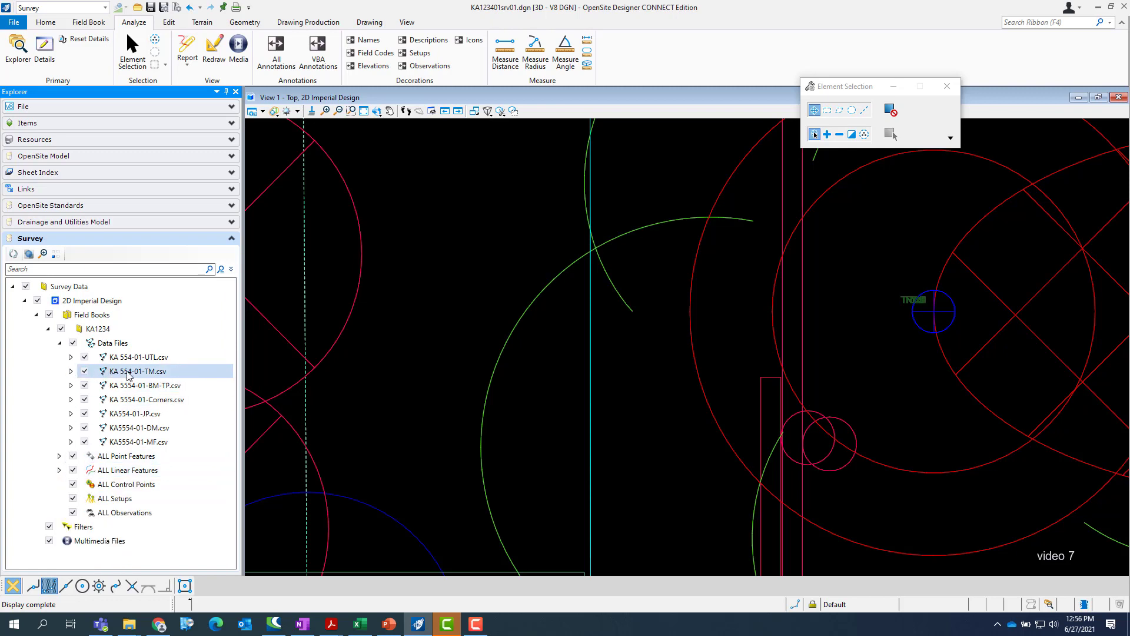
Delete KA 554-01-TM.csv from the KA1234 field book via its right-click menu.
right_click(134, 370)
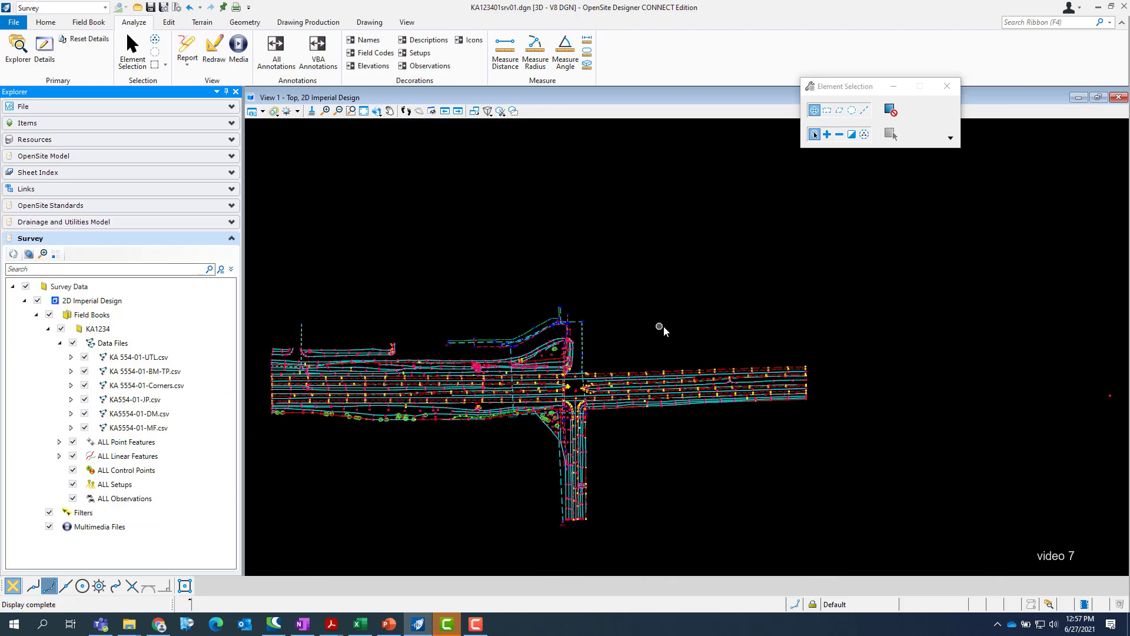
mouse_move(516, 484)
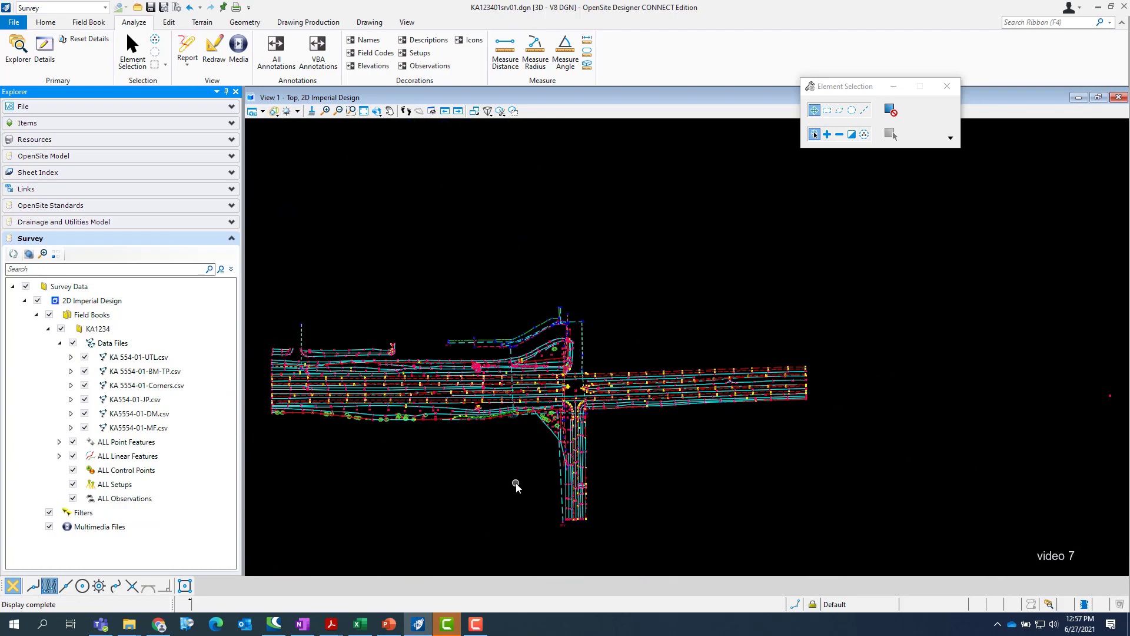
click(87, 22)
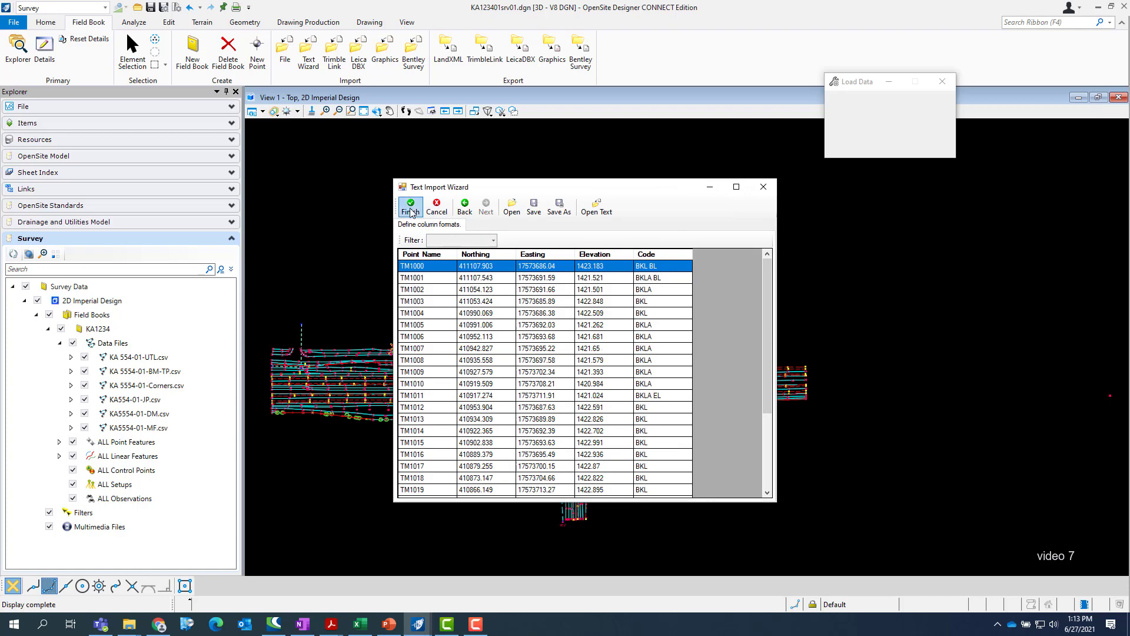
Finish the Text Import Wizard and confirm the save prompt to load the corrected TM points.
click(409, 206)
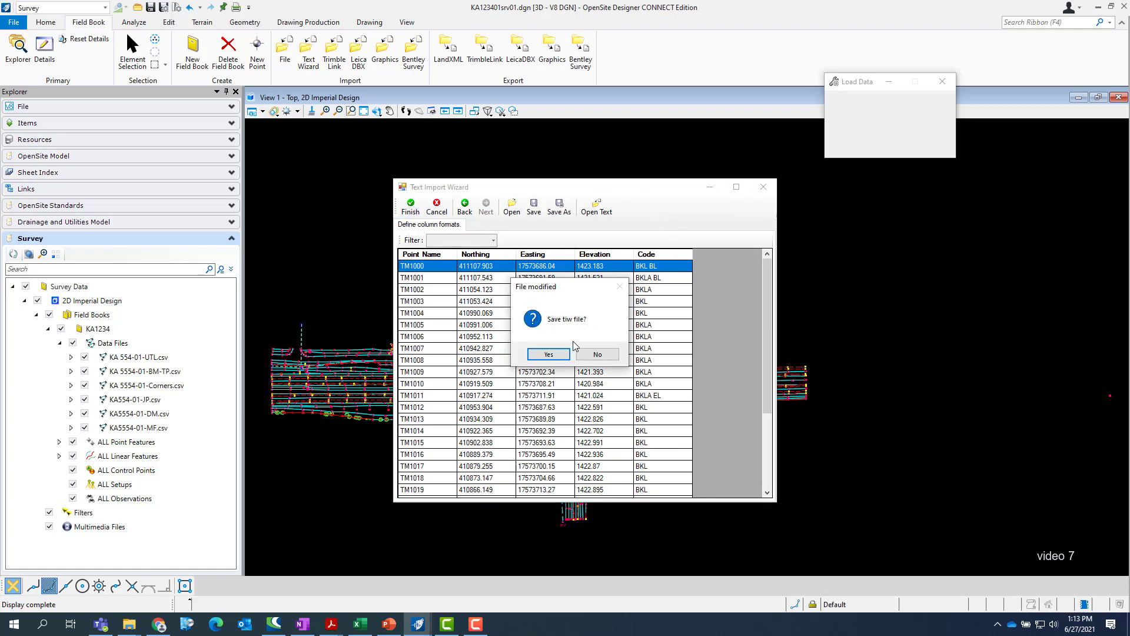
click(547, 354)
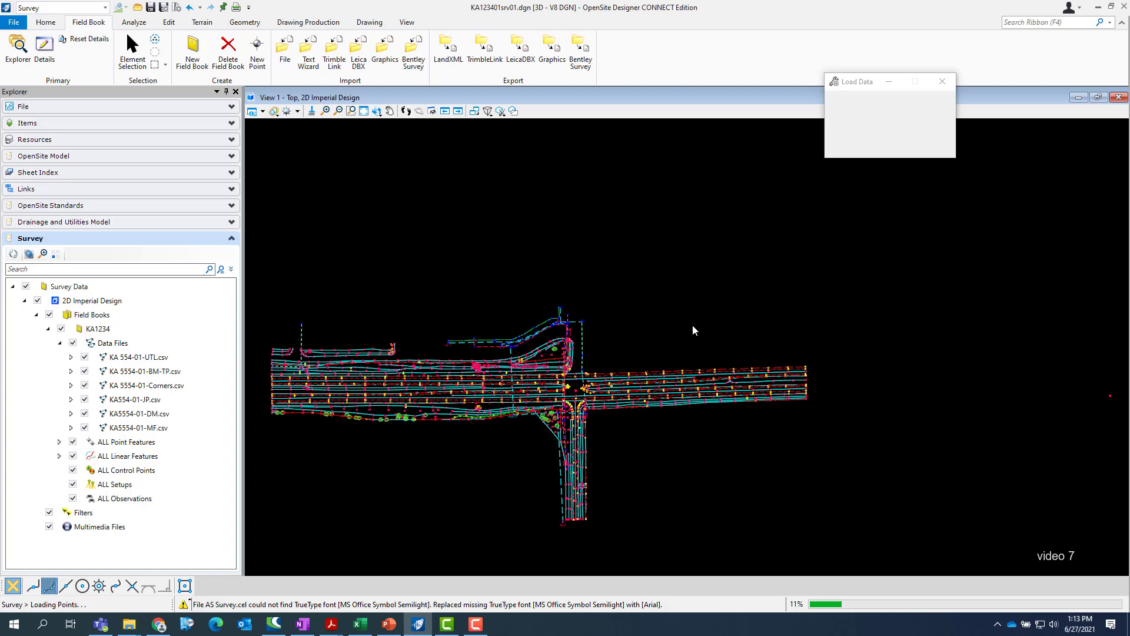
click(132, 49)
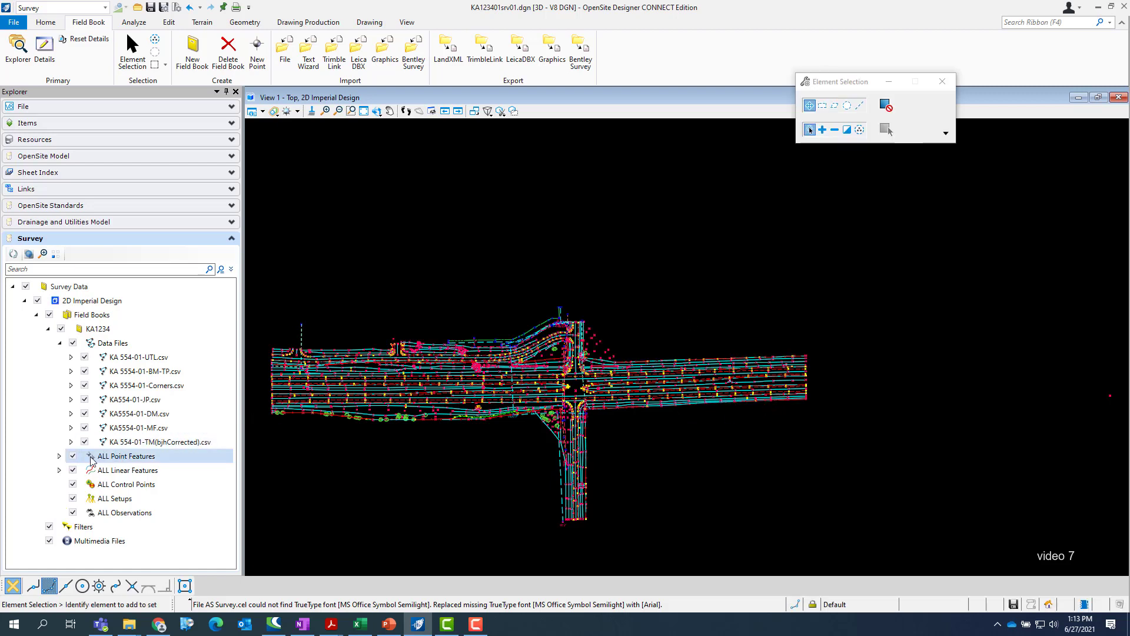
Expand ALL Point Features and right-click the TREE feature code.
click(58, 456)
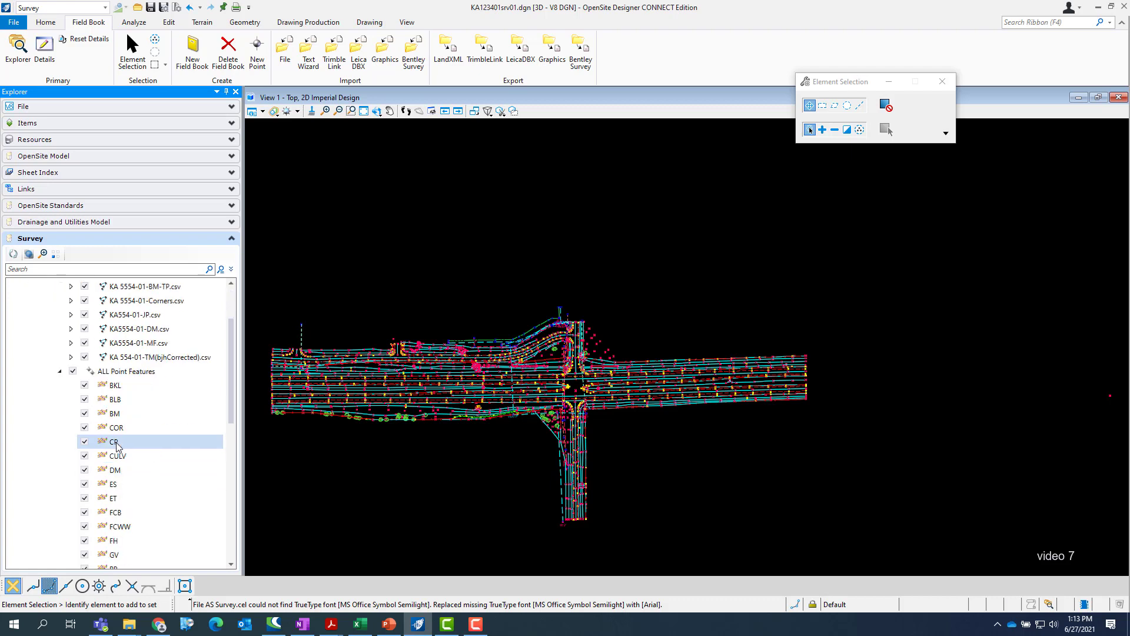
scroll(down, 3)
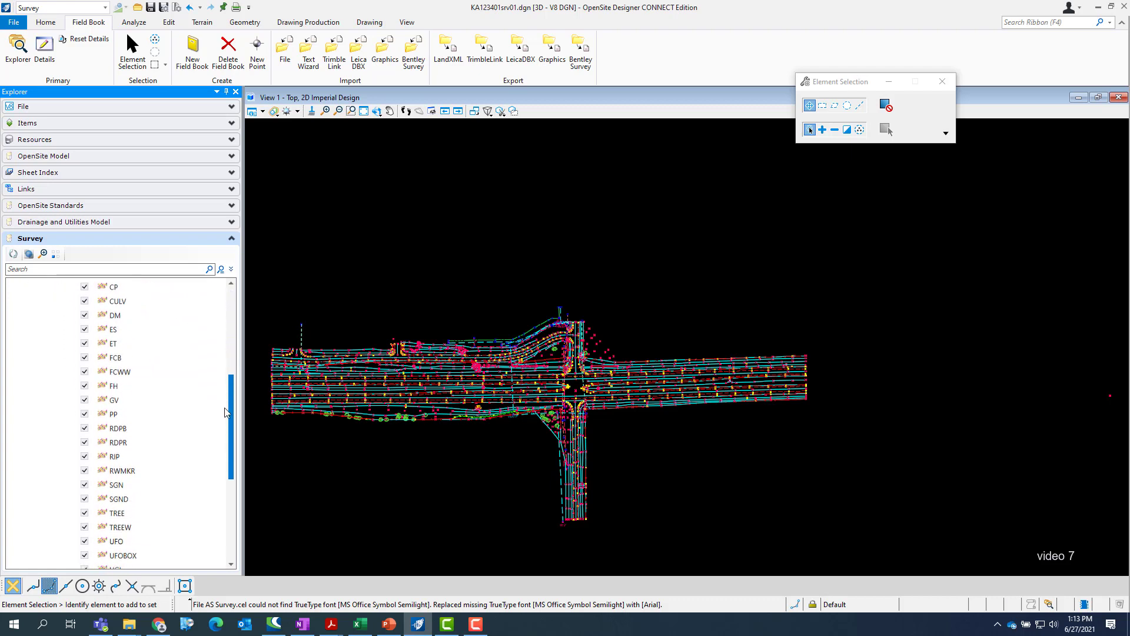
scroll(up, 3)
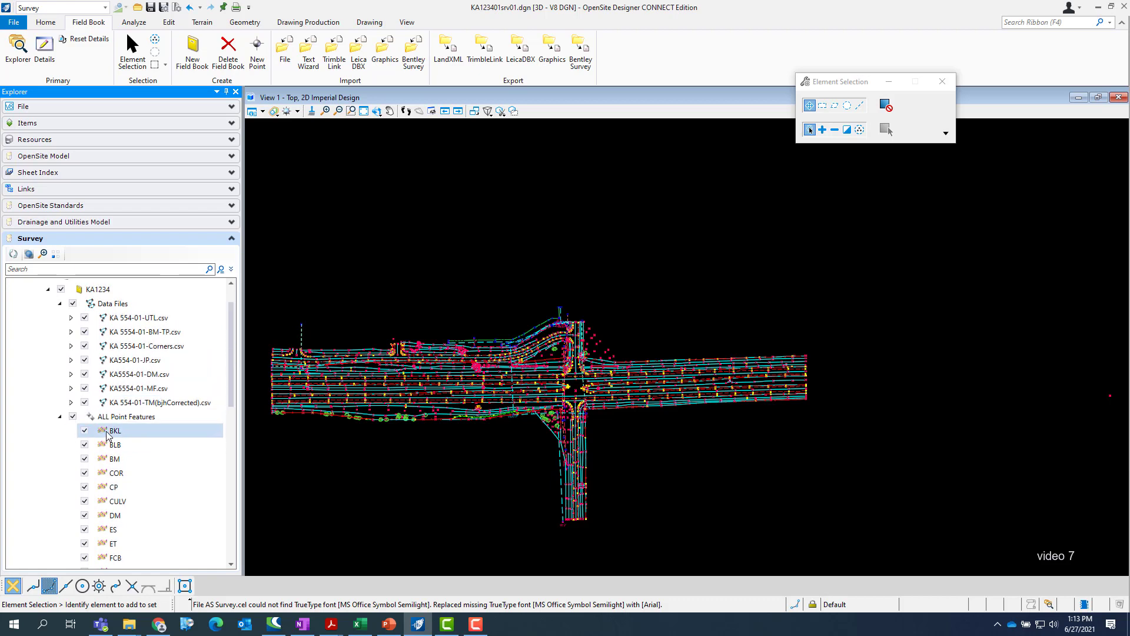
scroll(up, 3)
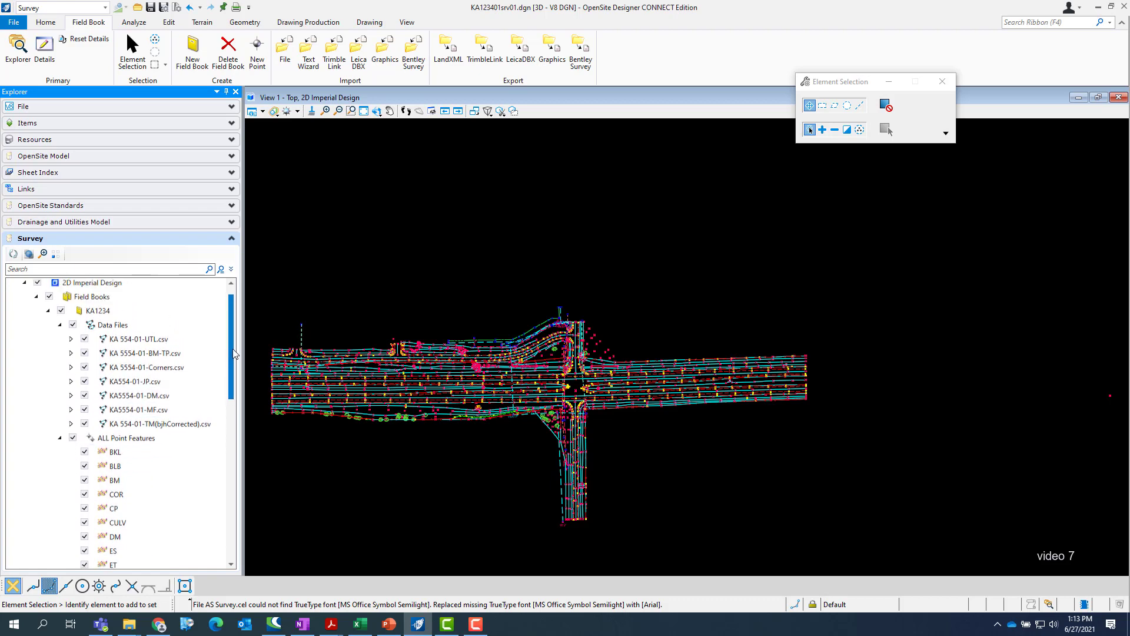
scroll(down, 3)
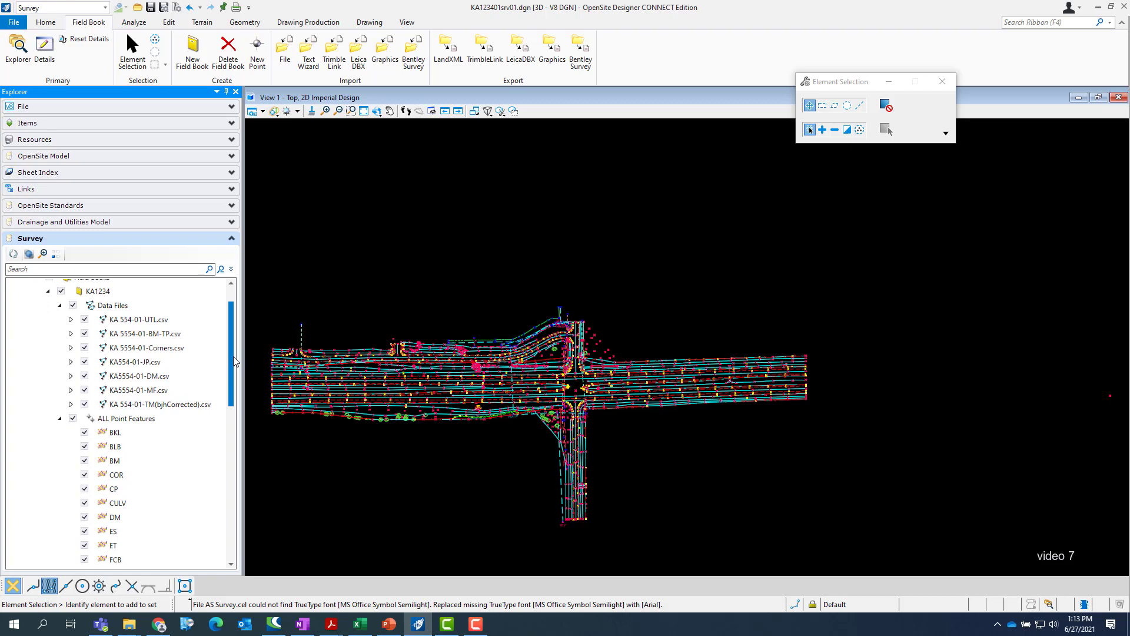
scroll(up, 3)
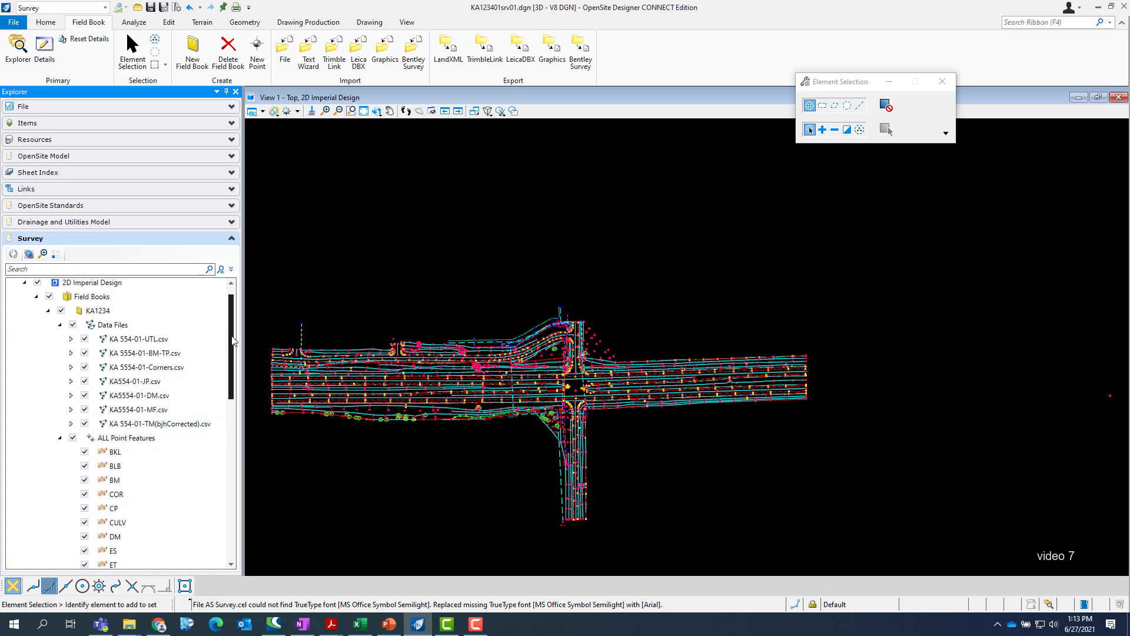
scroll(down, 3)
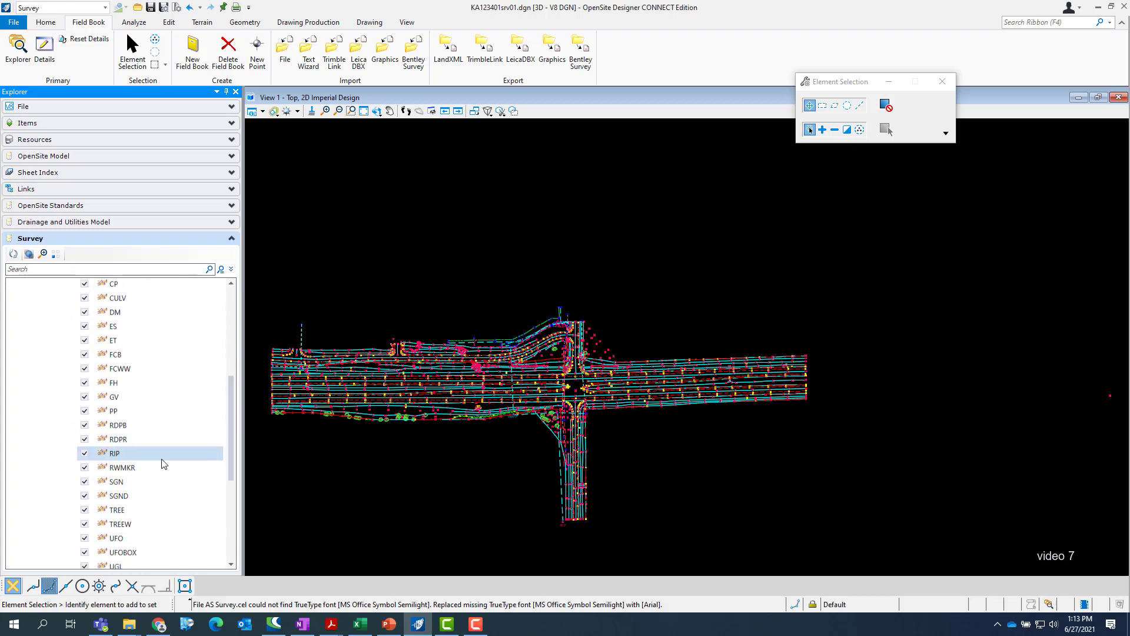
right_click(116, 510)
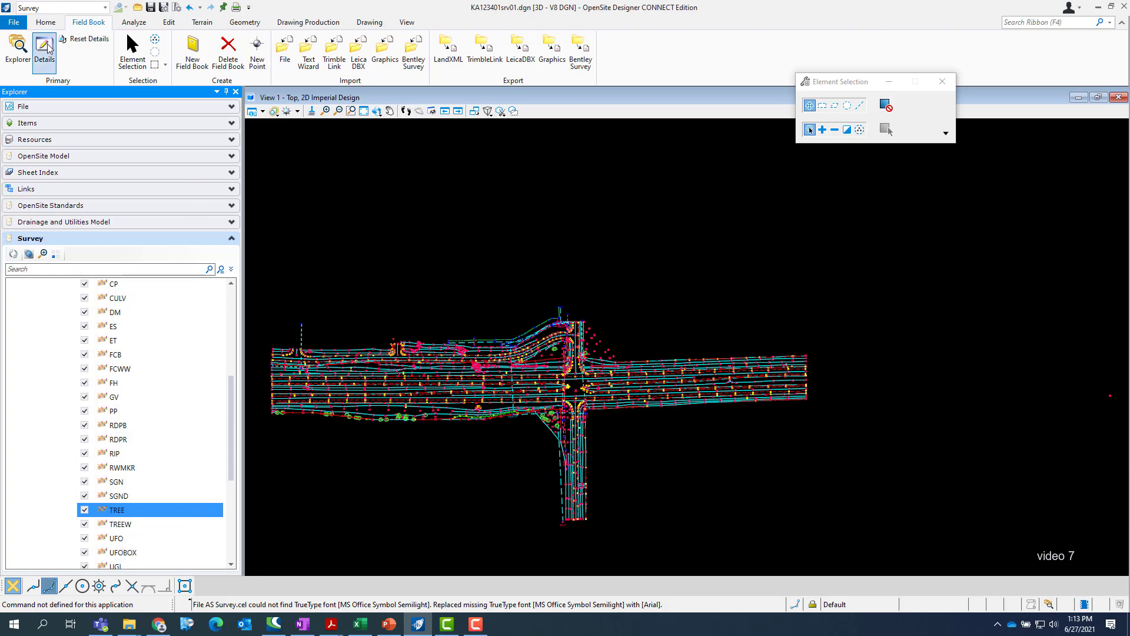
Show Details for the 32 TREE points and select the last one, TM1224.
click(44, 51)
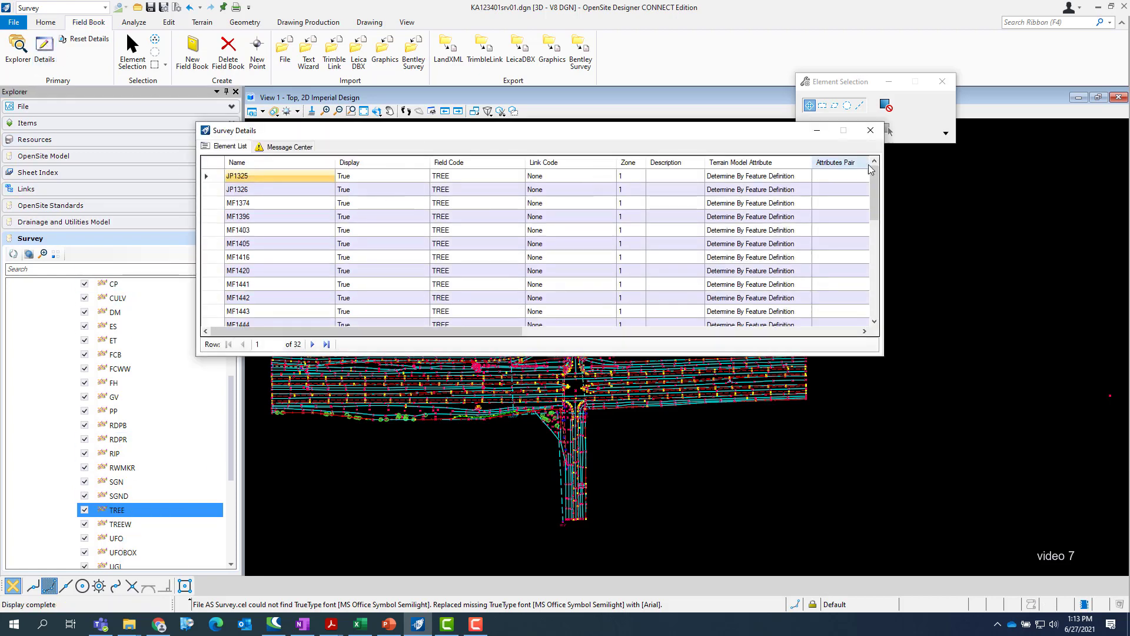
scroll(down, 3)
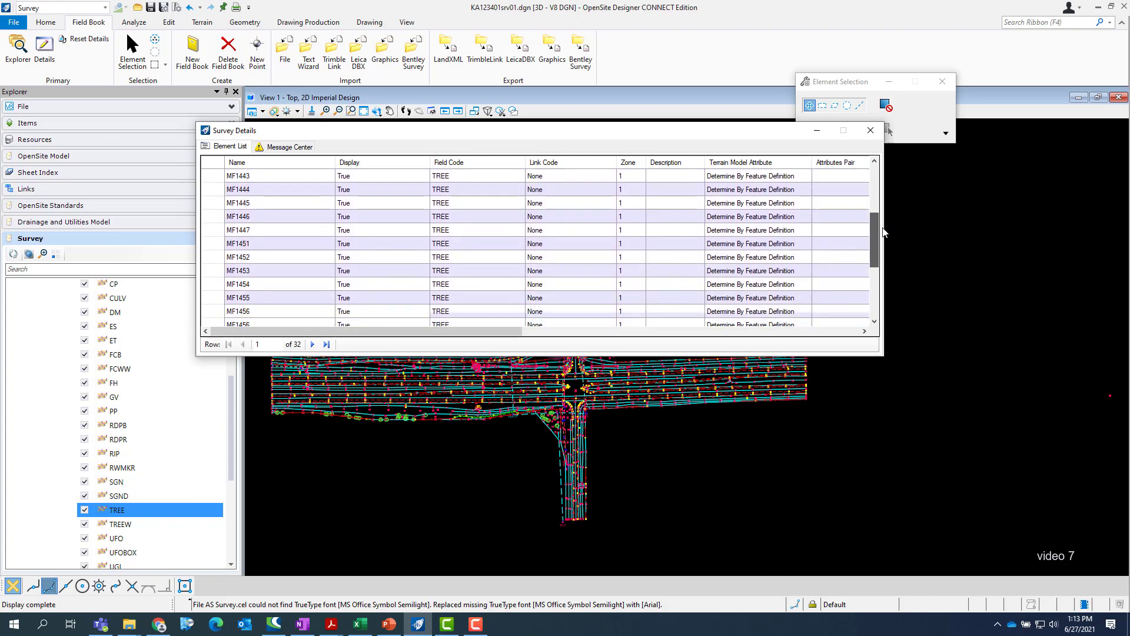
scroll(down, 3)
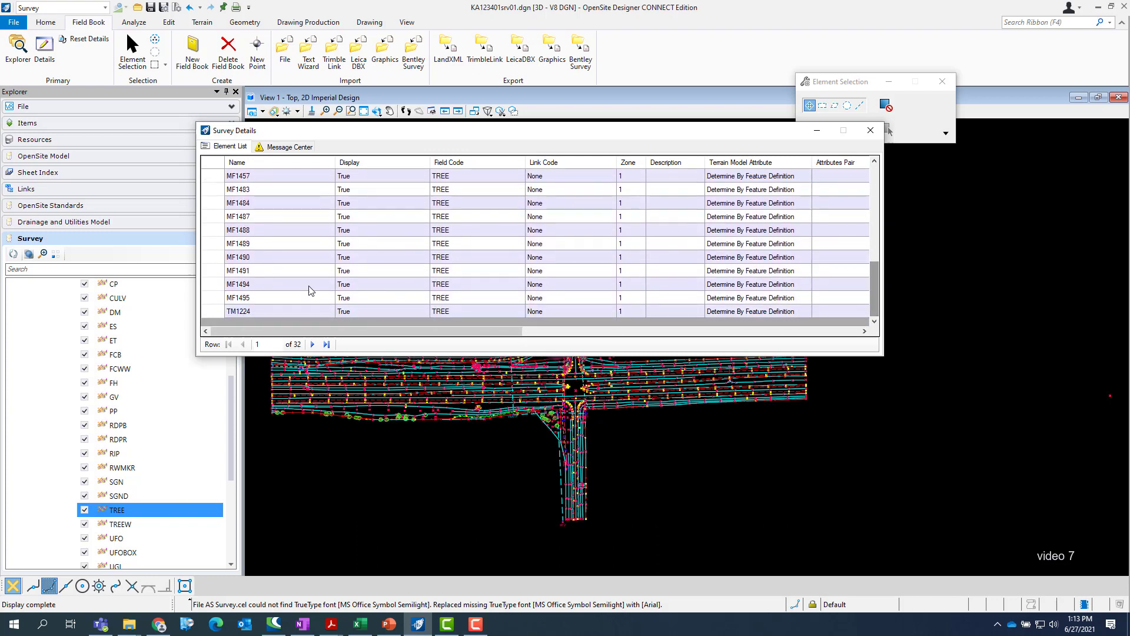
click(238, 310)
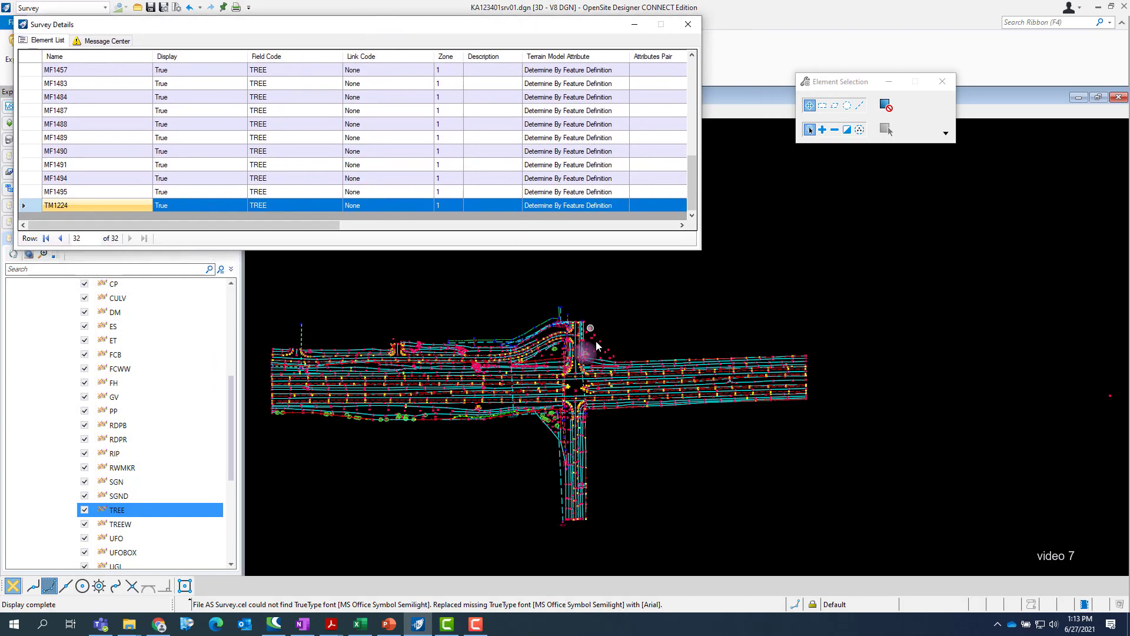
Zoom in on tree point TM1224 in the drawing to check its feature information.
scroll(up, 3)
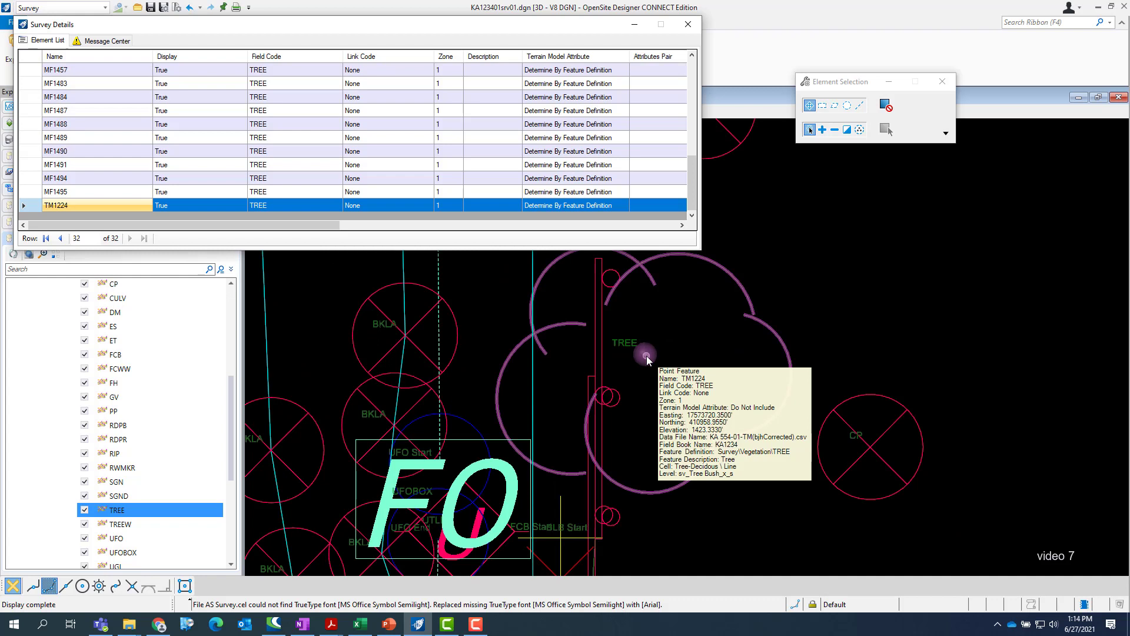
click(646, 353)
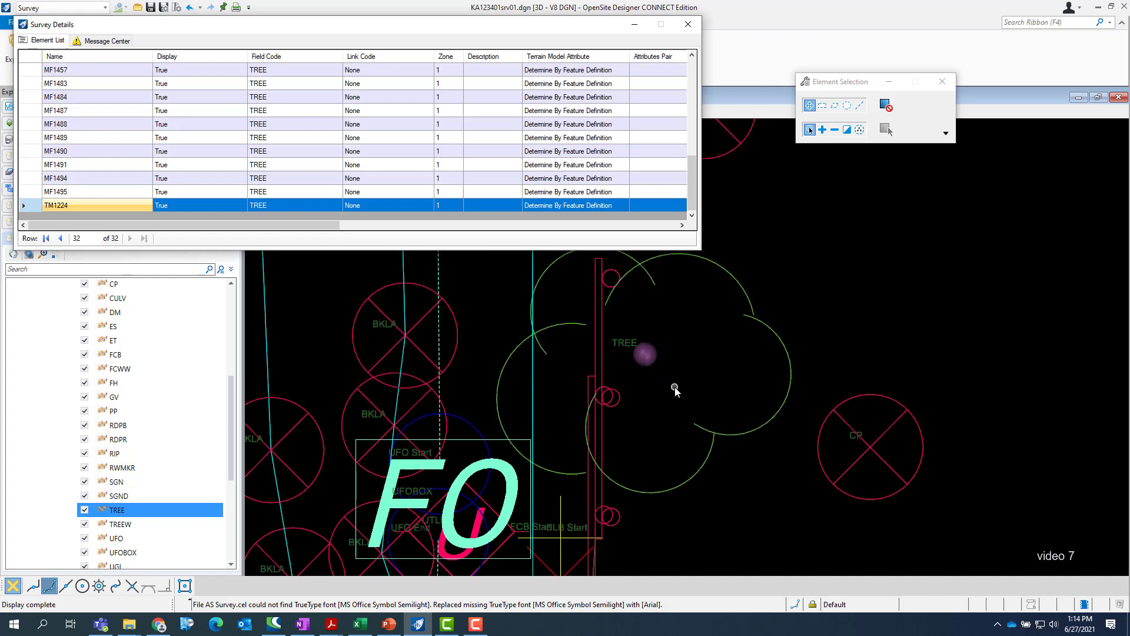